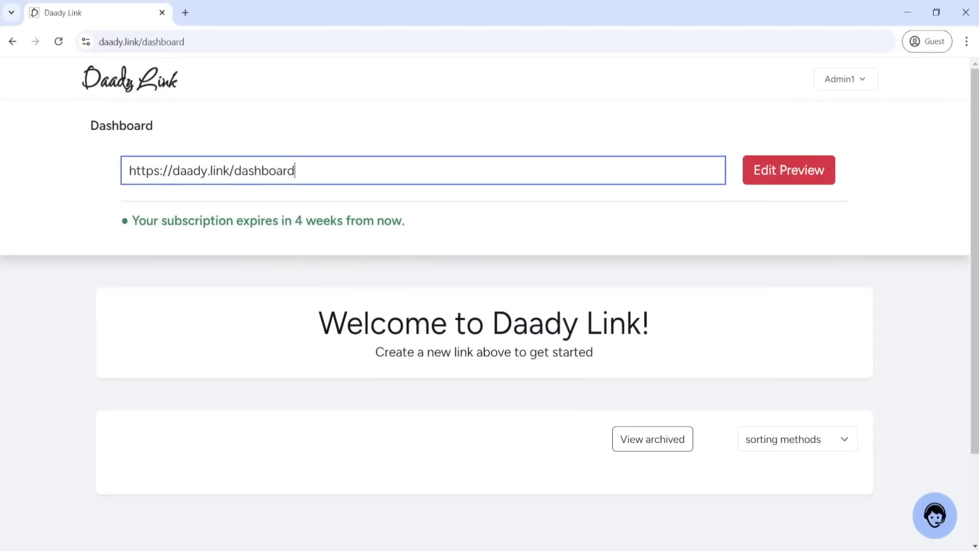
Add a placeholder image and the description 'Your description' to the dashboard link preview.
click(788, 169)
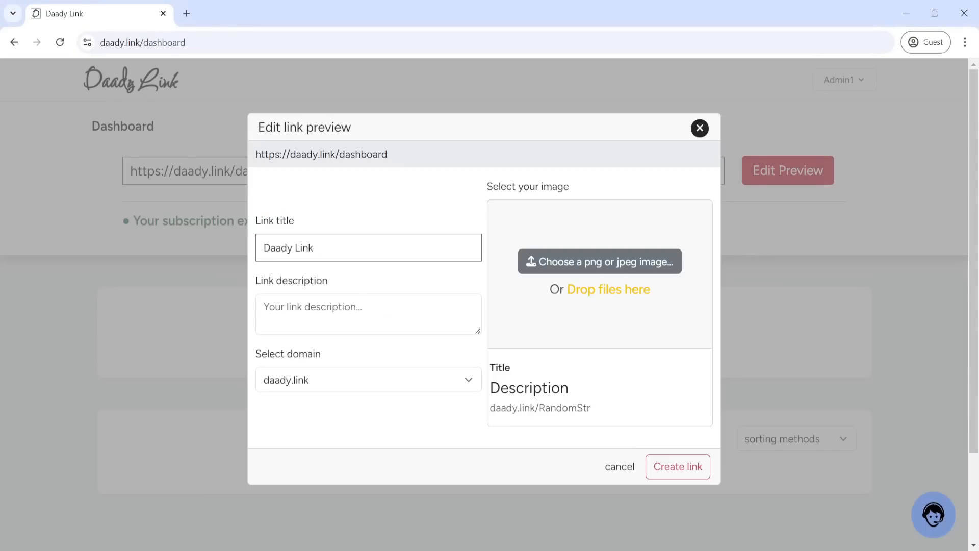
click(369, 314)
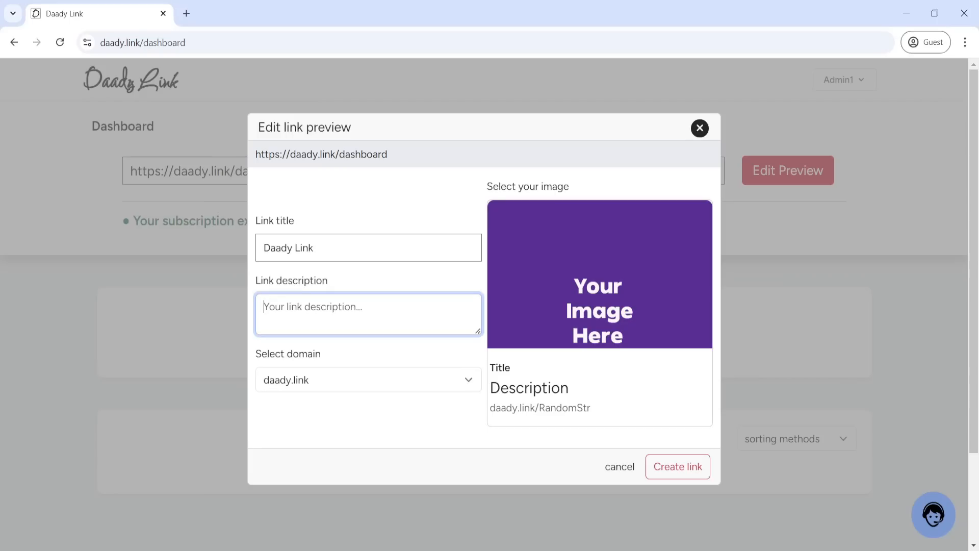
text(Your description)
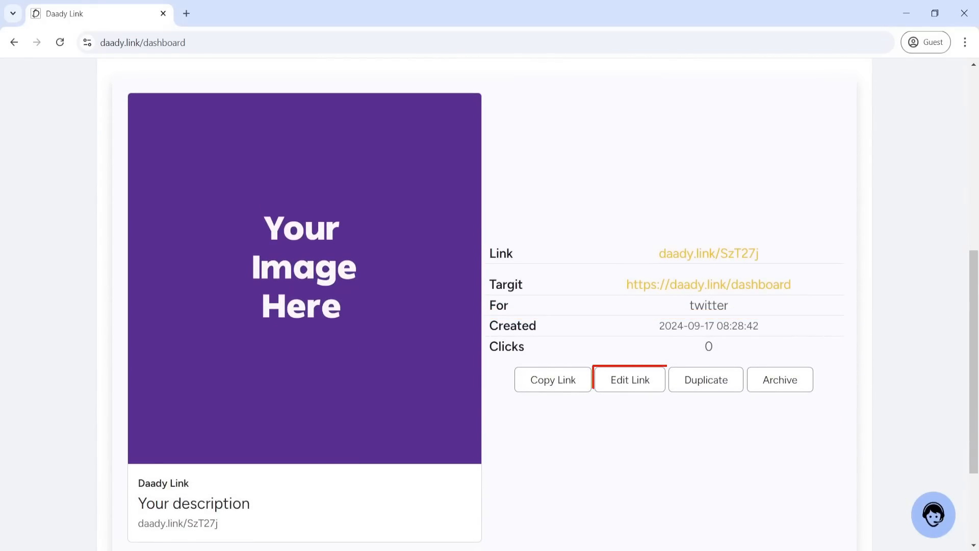
Replace the link on card daady.link/SzT27j and acknowledge the update notice.
click(629, 379)
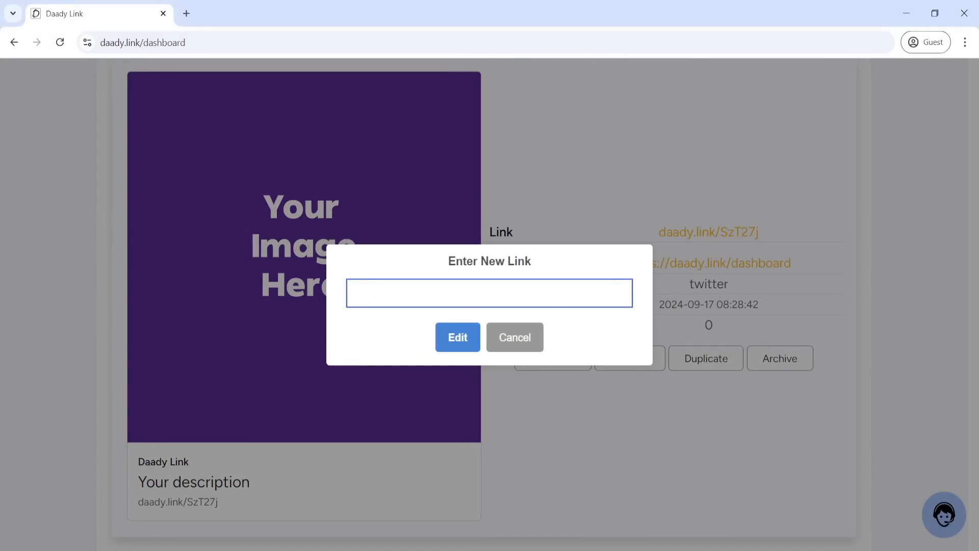
click(489, 293)
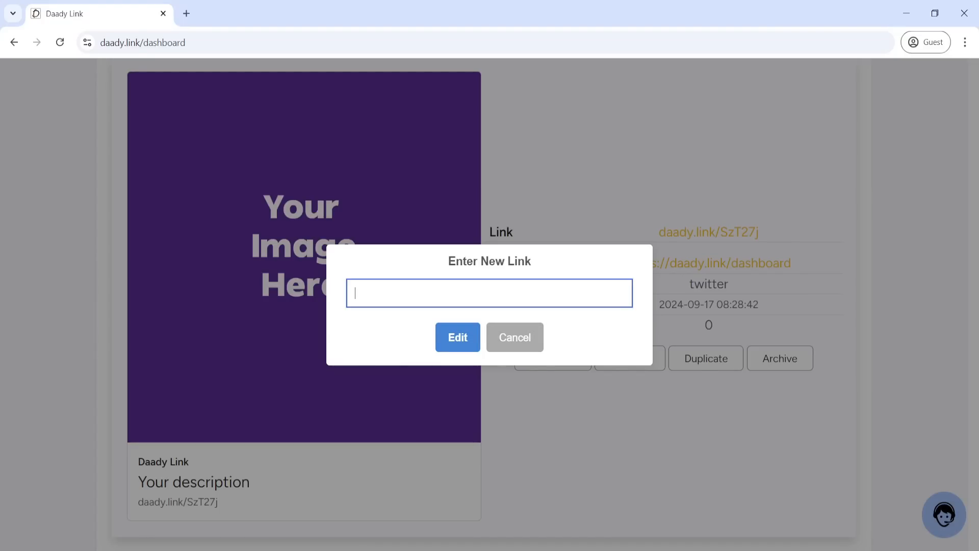
click(457, 337)
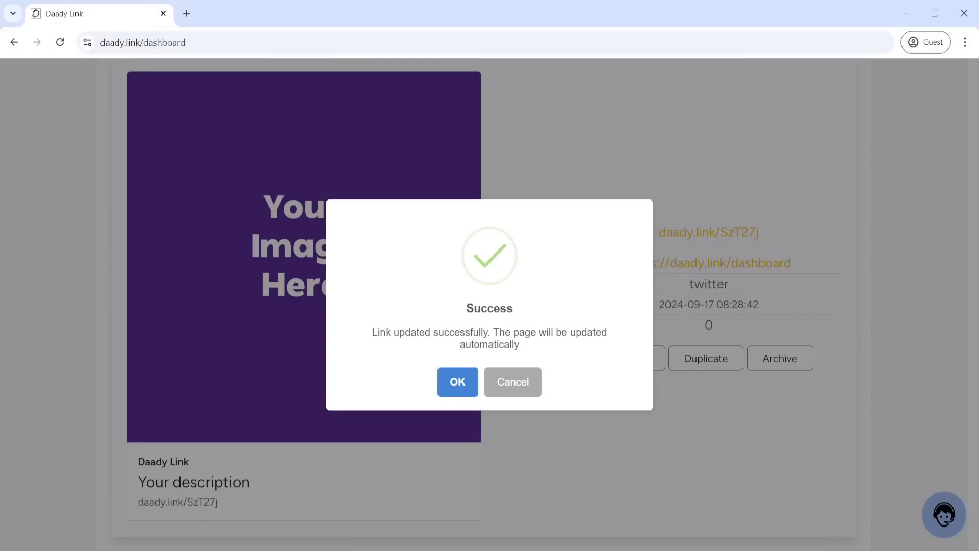
click(457, 381)
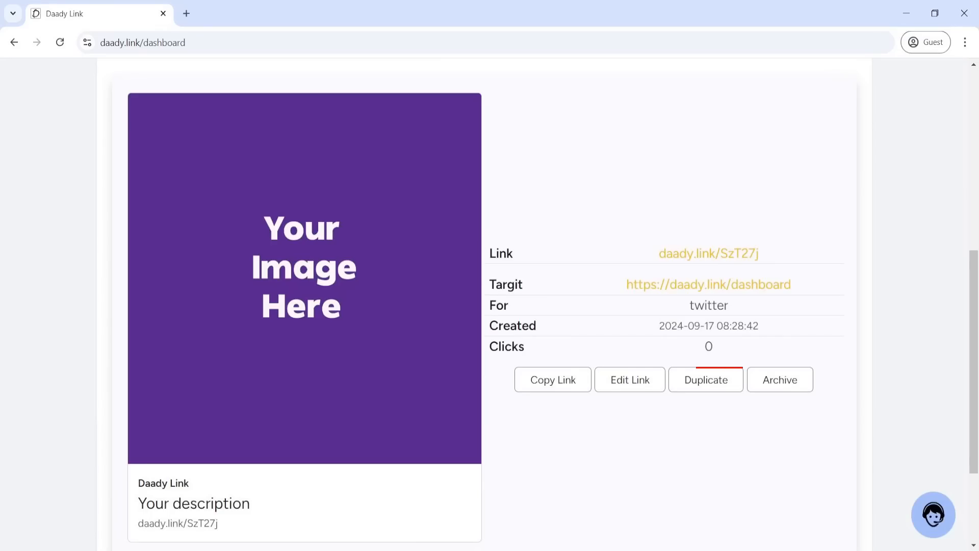
Duplicate the SzT27j card, producing daady.link/G2TZ2s.
click(629, 379)
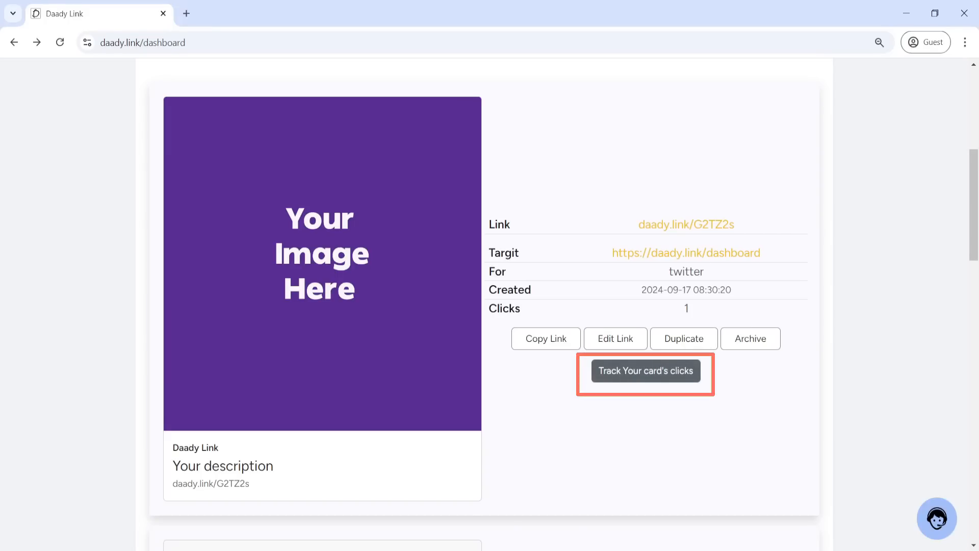
View G2TZ2s click tracking, scrolling to the table showing daady.link with 1 click.
click(645, 370)
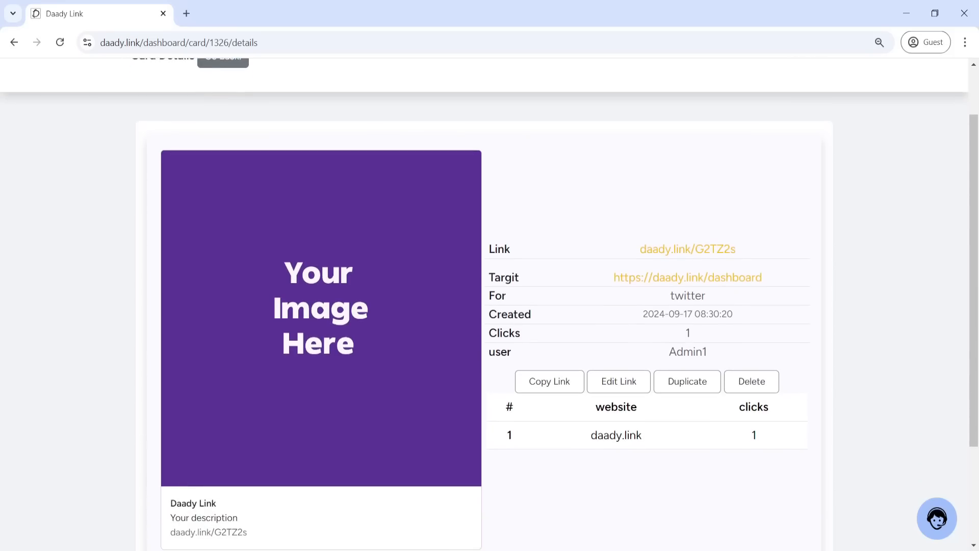
scroll(down, 3)
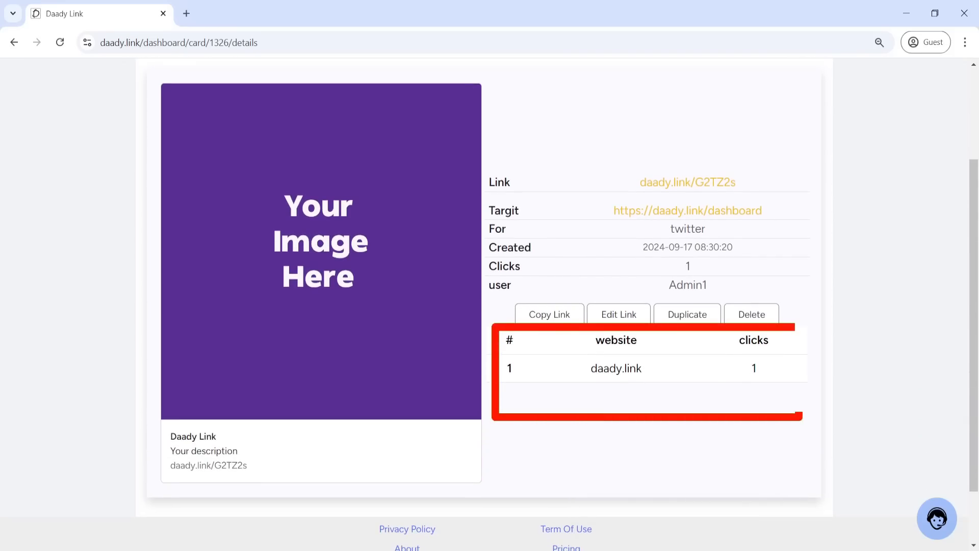